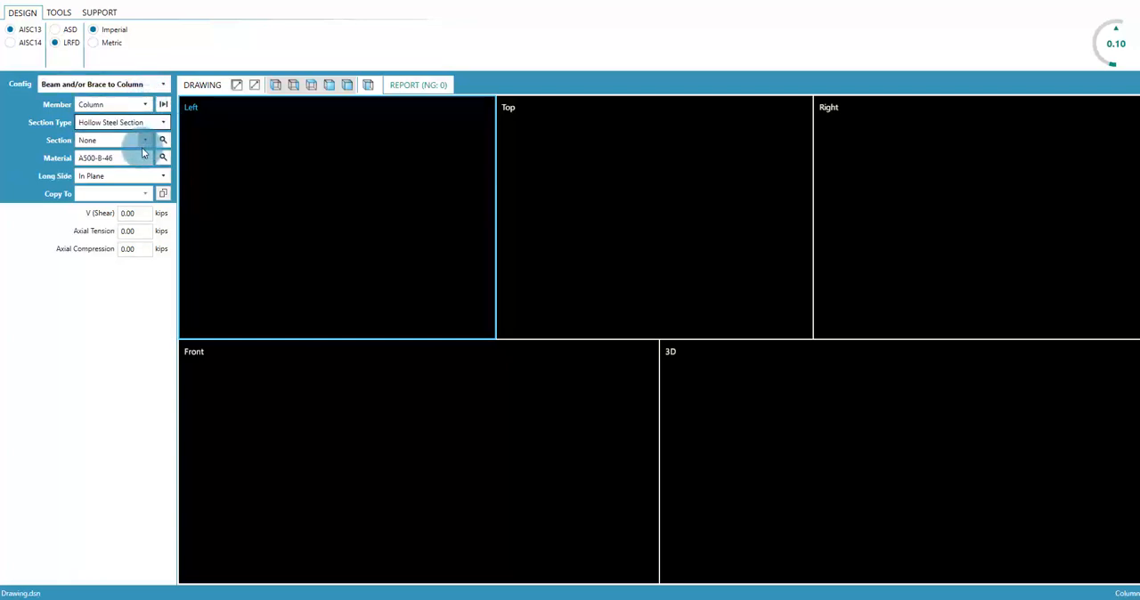
- Set the upper right brace to a 2-MC13X40 A36 double channel with 150 kips tension, 100 kips compression
click(144, 139)
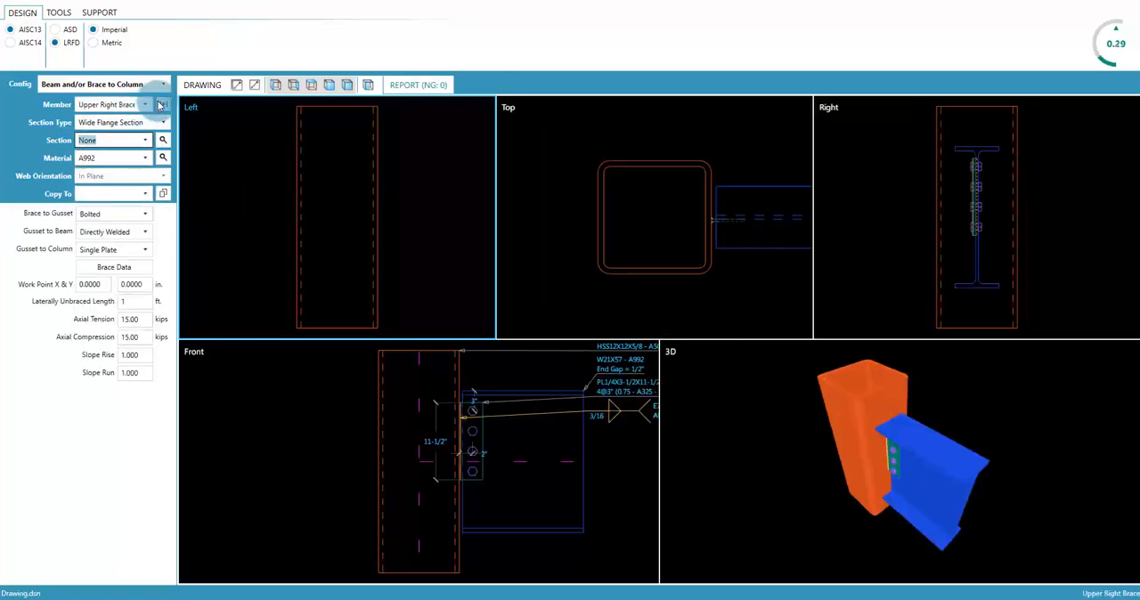
click(120, 122)
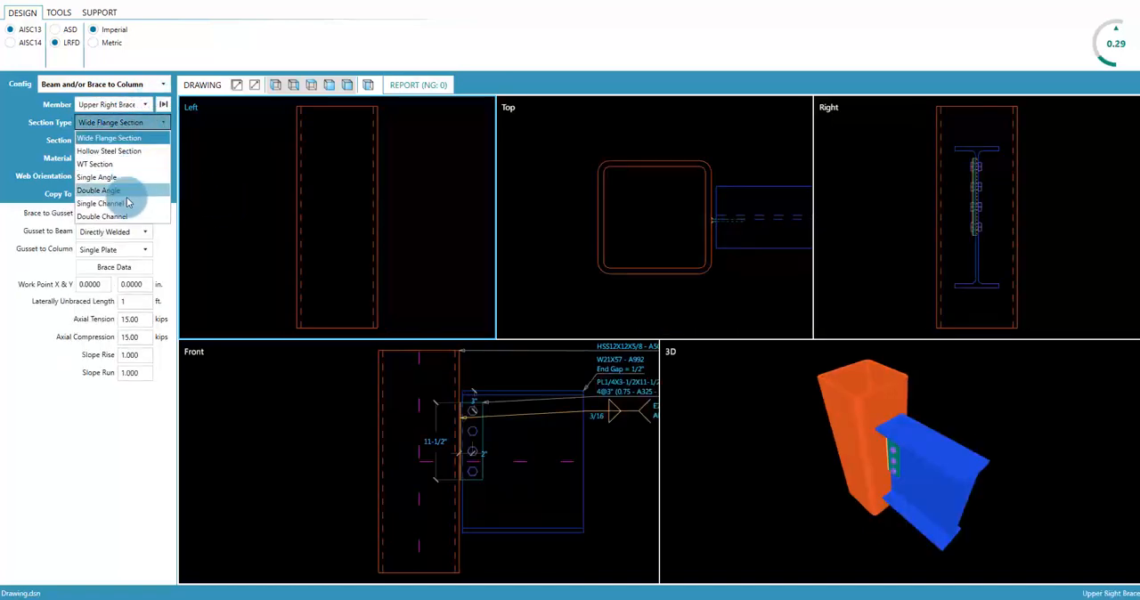
click(102, 216)
text(100)
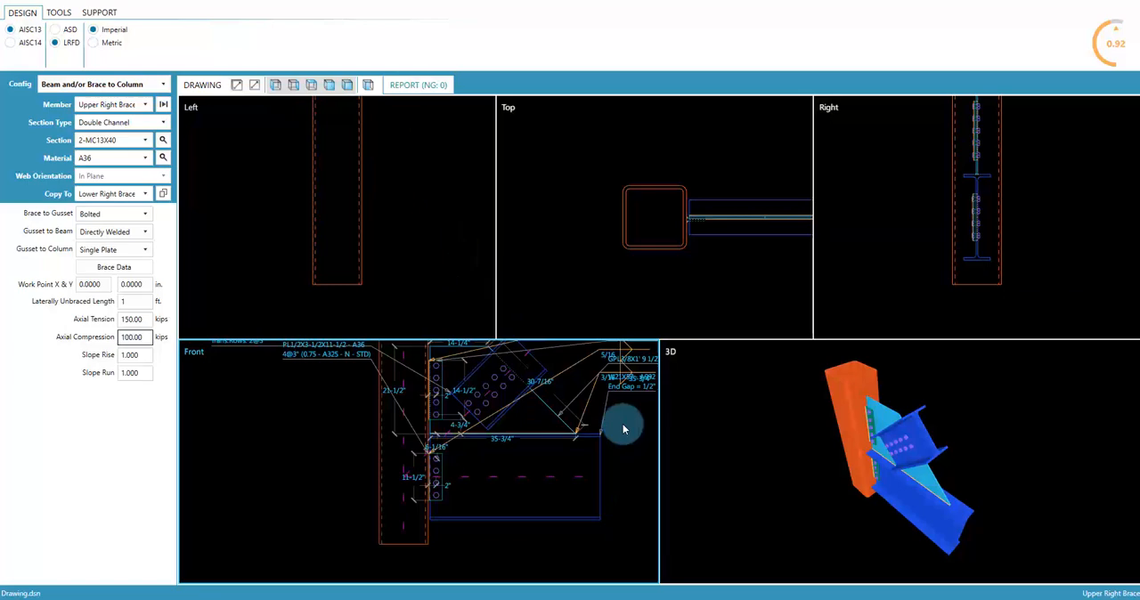
- Change the drawing layout so only the Front and 3D viewports remain
click(276, 85)
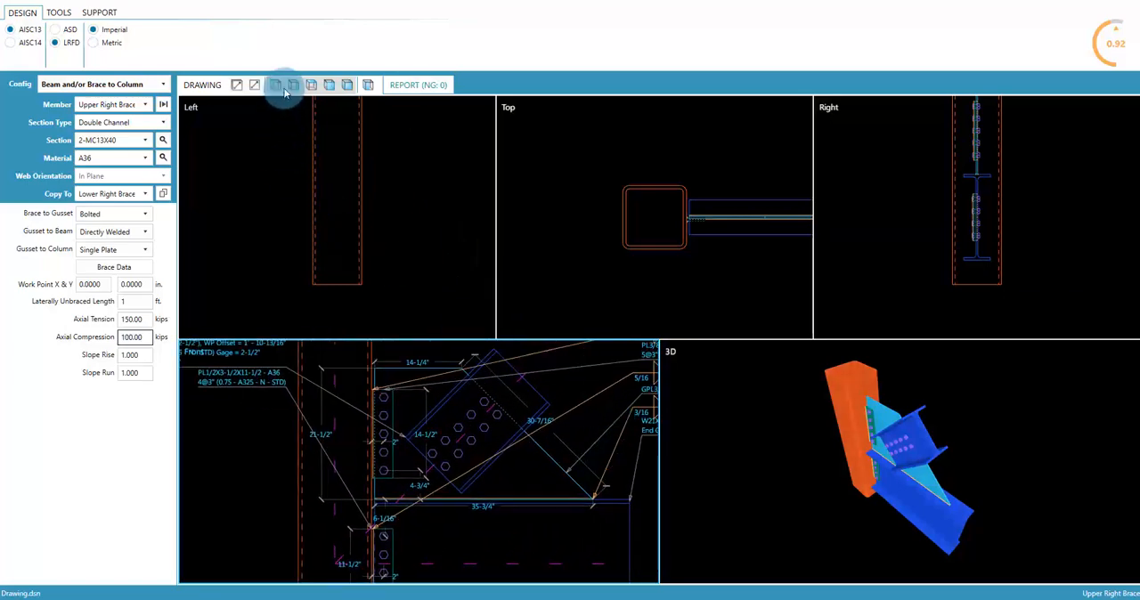
click(311, 85)
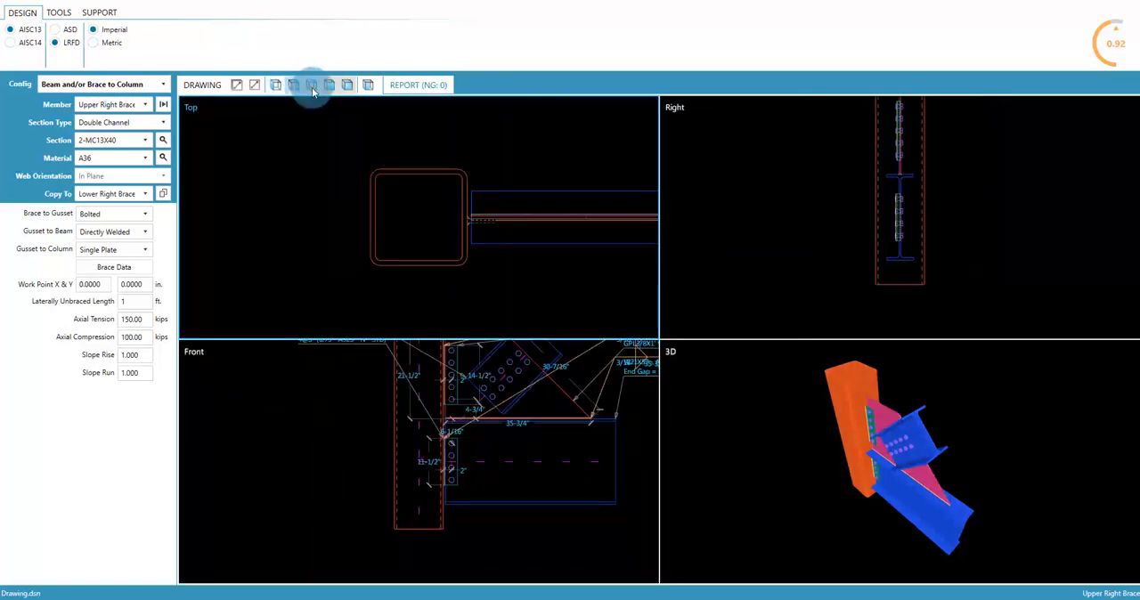
click(311, 85)
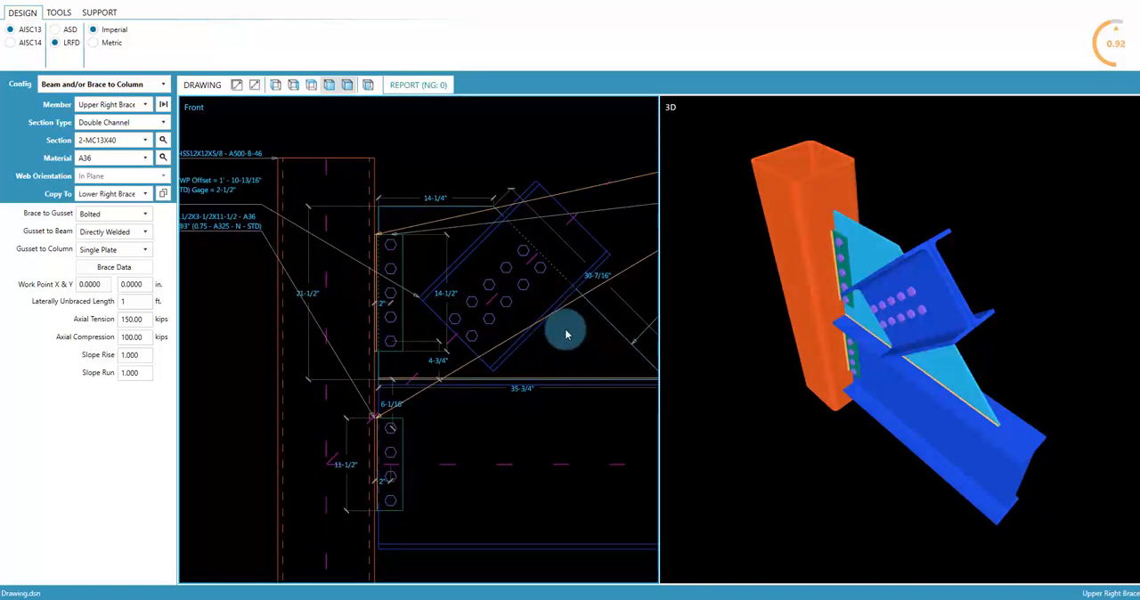
- Open the right brace's context menu in the Front view to reach Copy To Upper Left Brace
right_click(566, 335)
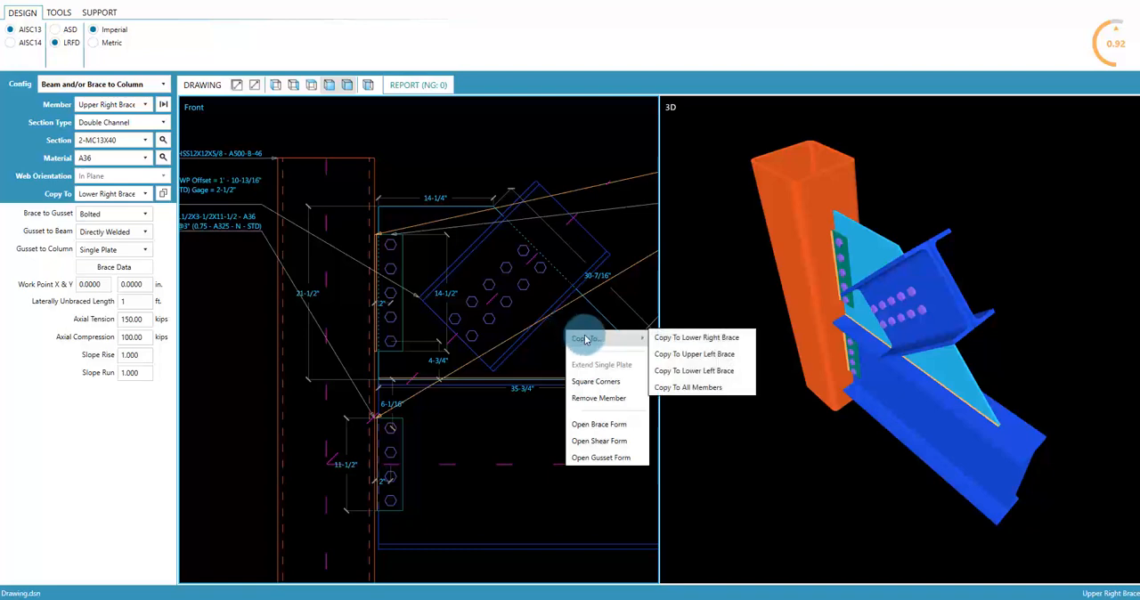
mouse_move(801, 395)
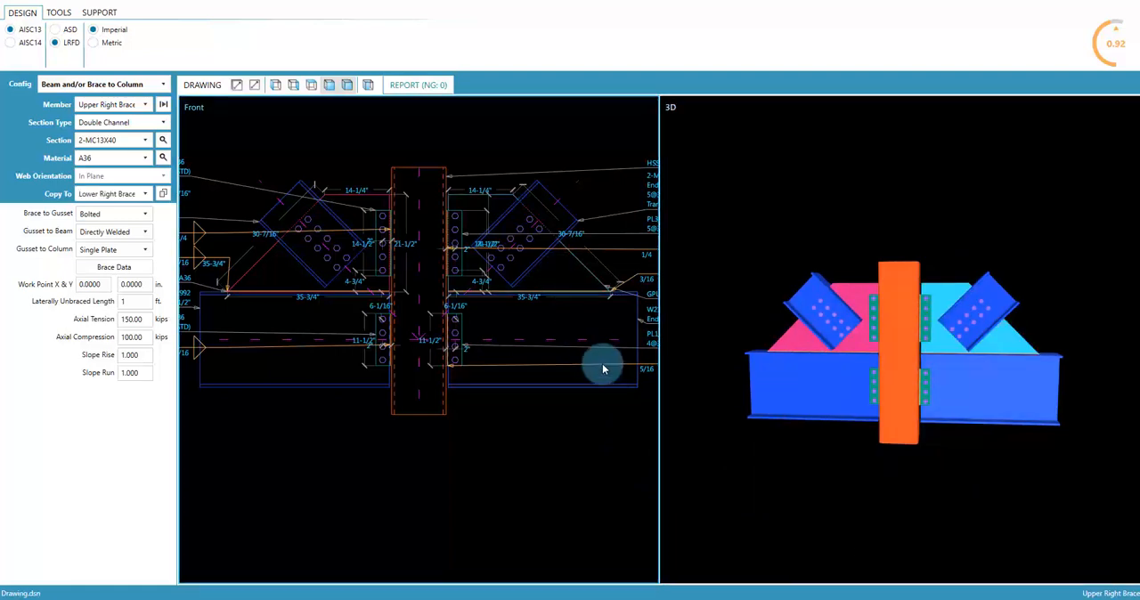
mouse_move(615, 333)
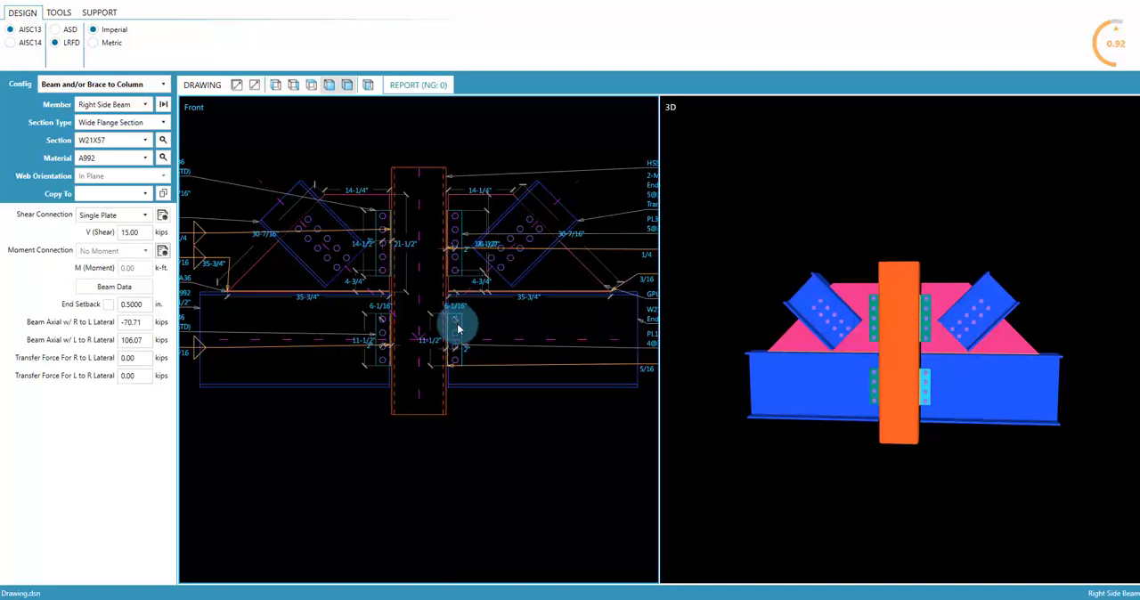
mouse_move(553, 279)
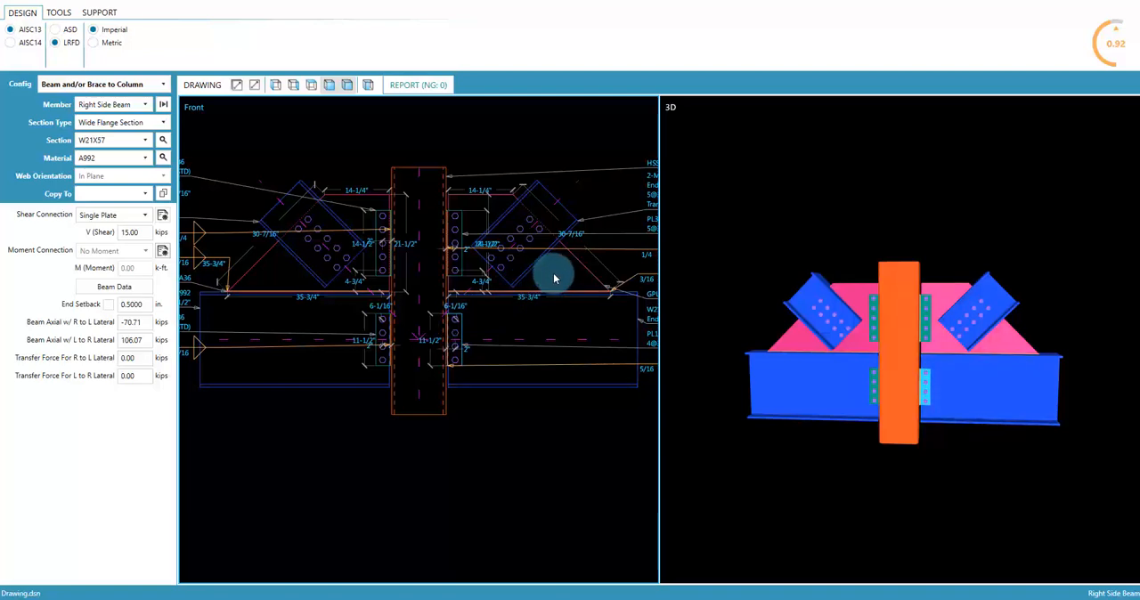
- Apply Square Corners to the right gusset plate from its context menu
right_click(552, 276)
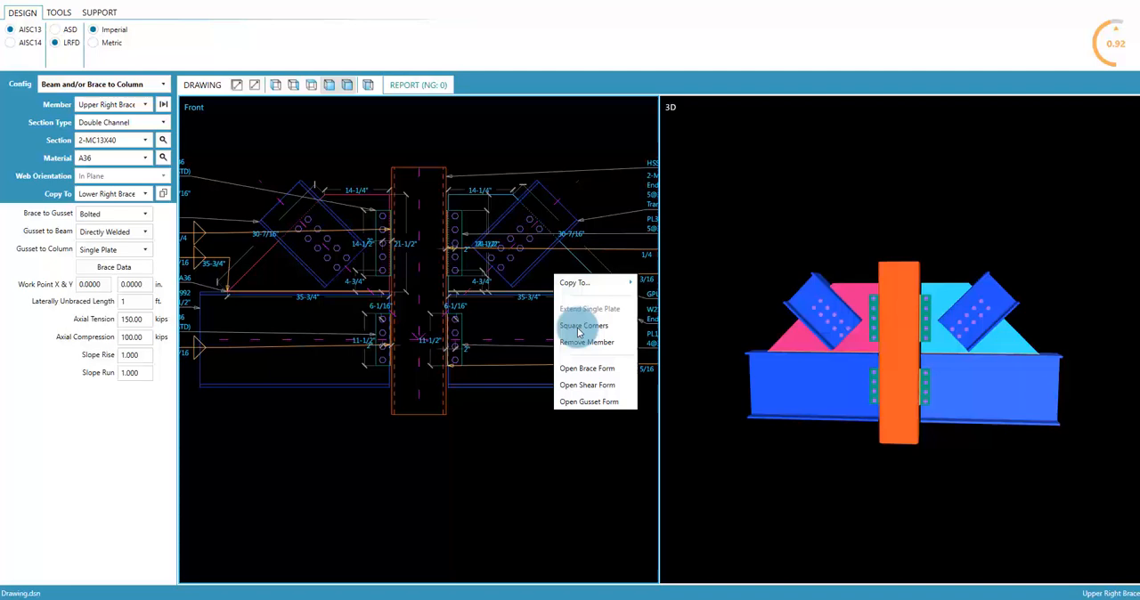
click(583, 325)
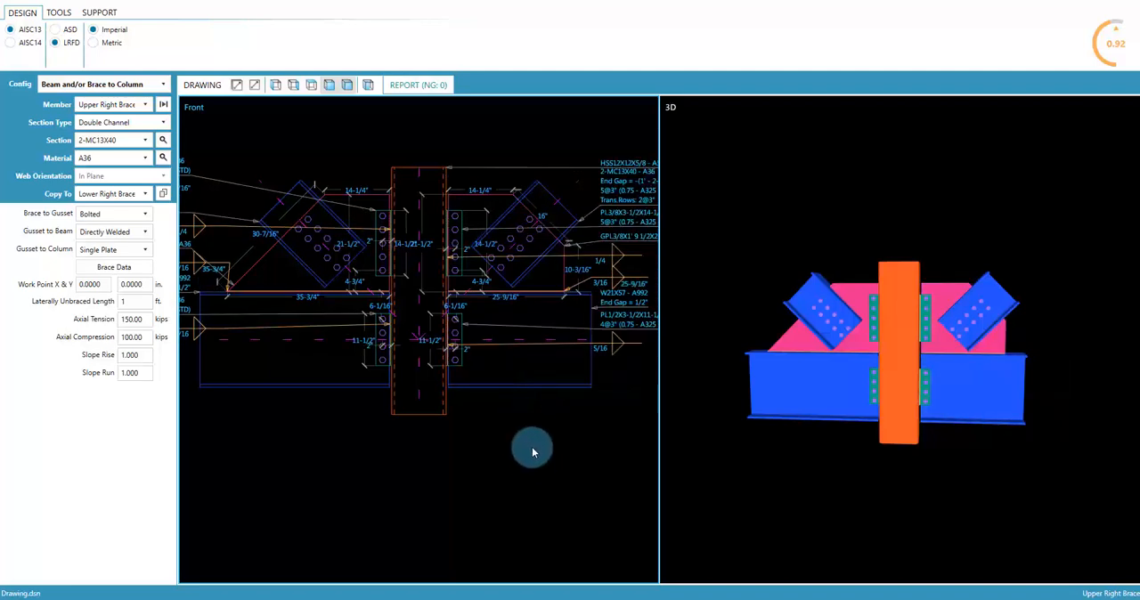
mouse_move(550, 285)
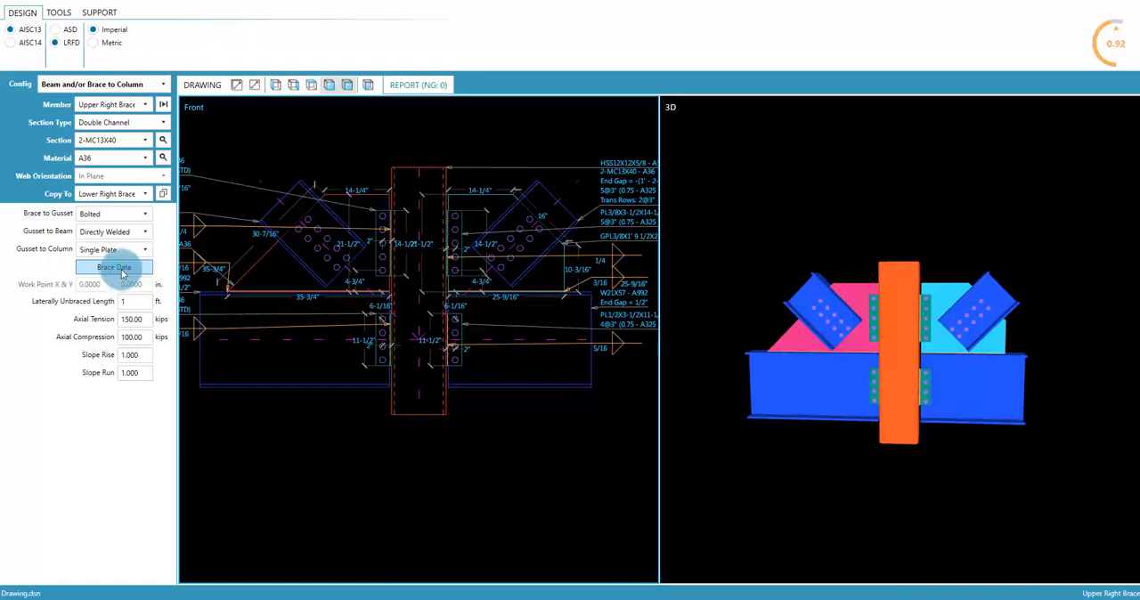
- In Brace Data's Gusset Plate tab, lock the WP-to-brace-end distance at 25 inches
click(113, 267)
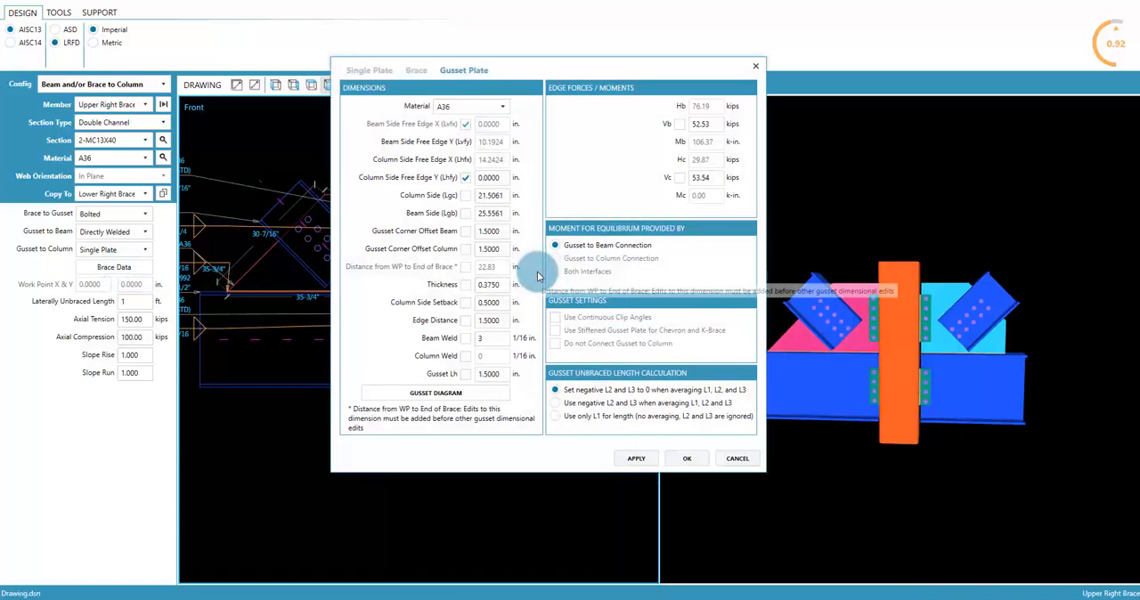
click(489, 177)
text(25)
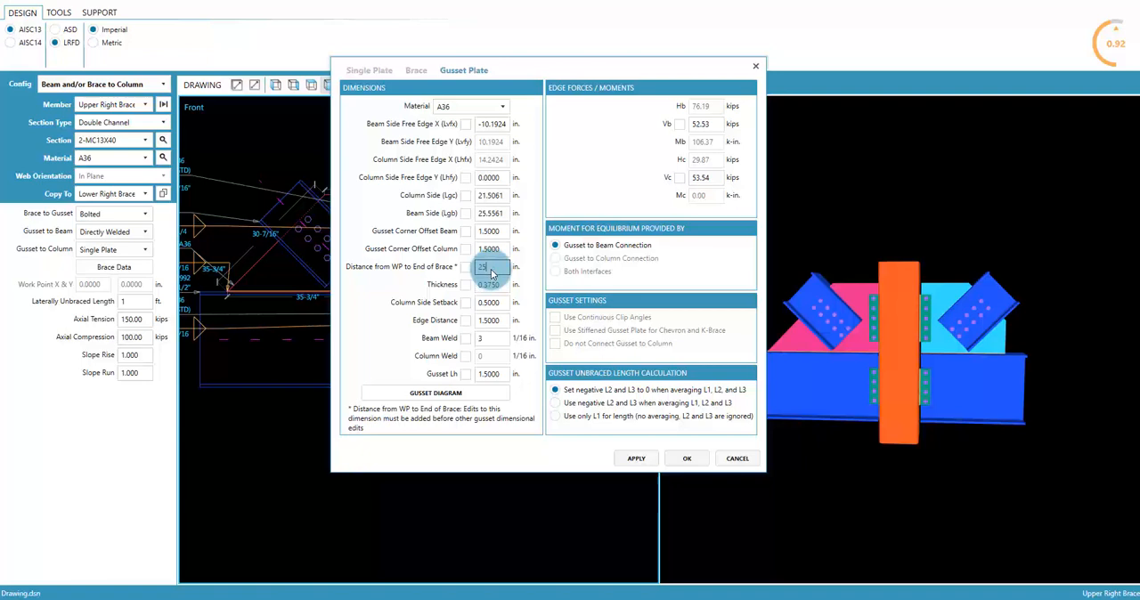
click(635, 458)
text(3)
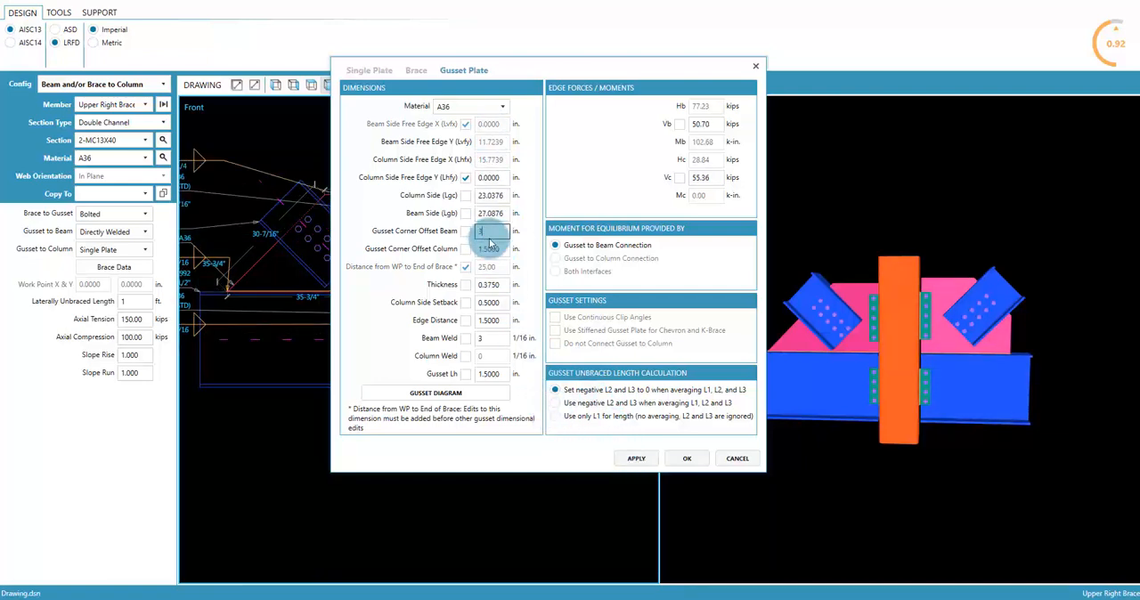
click(635, 457)
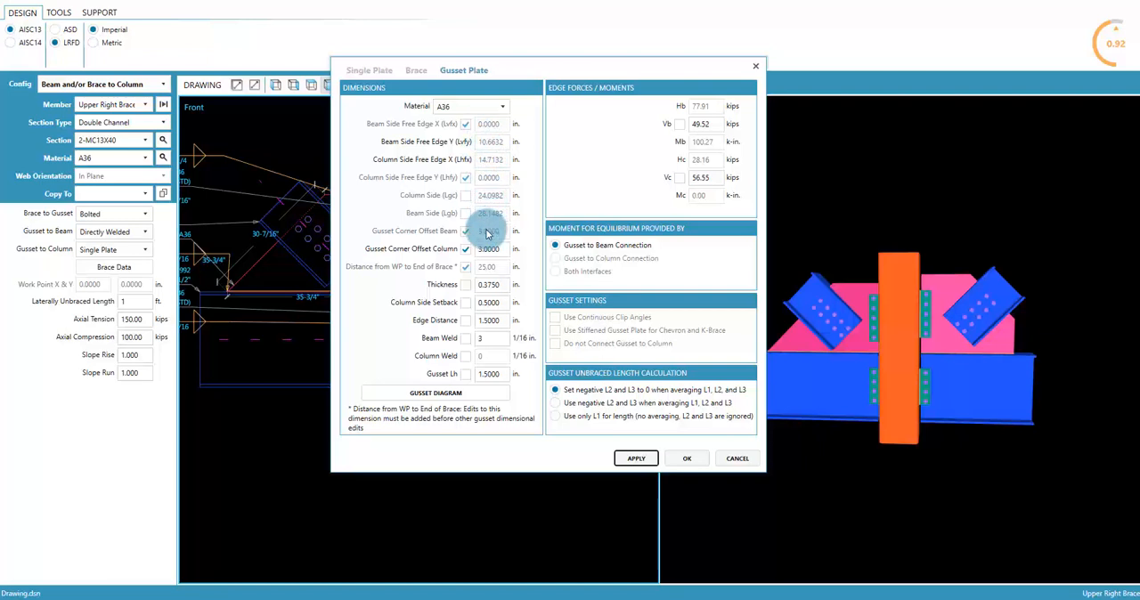
- Free Lvfx and Lhfy, apply the revised gusset dimensions, and toggle the Gusset Diagram
click(465, 230)
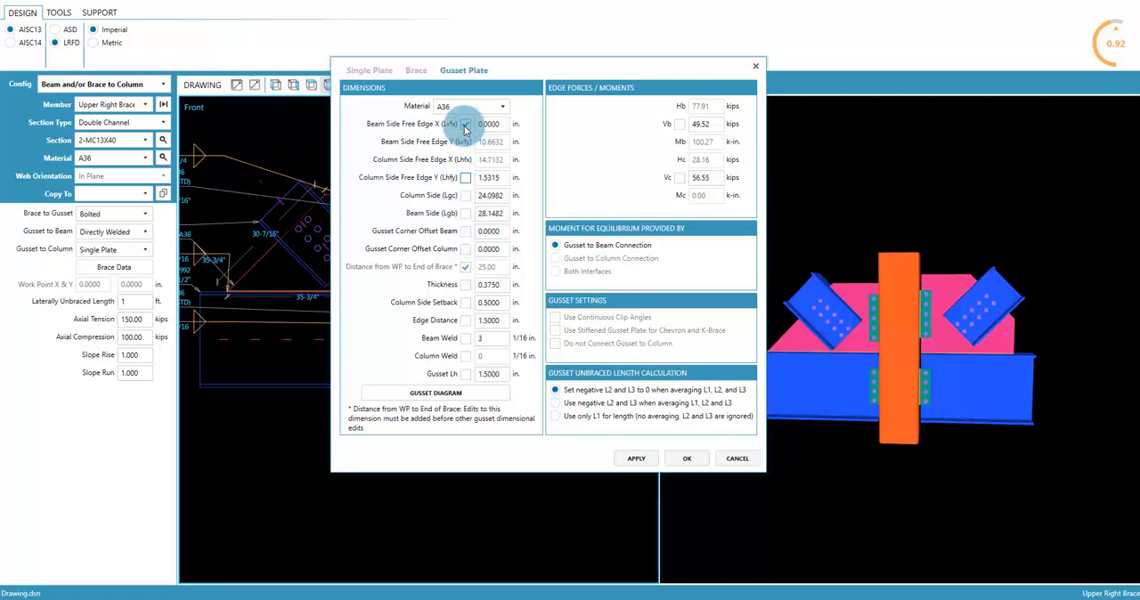
click(635, 458)
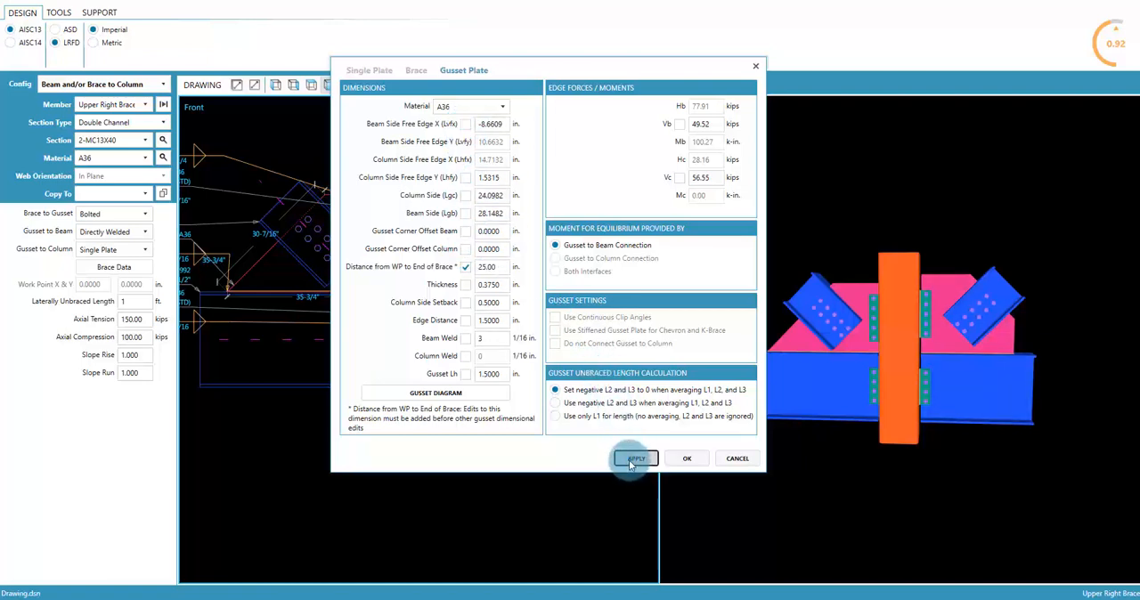
click(636, 457)
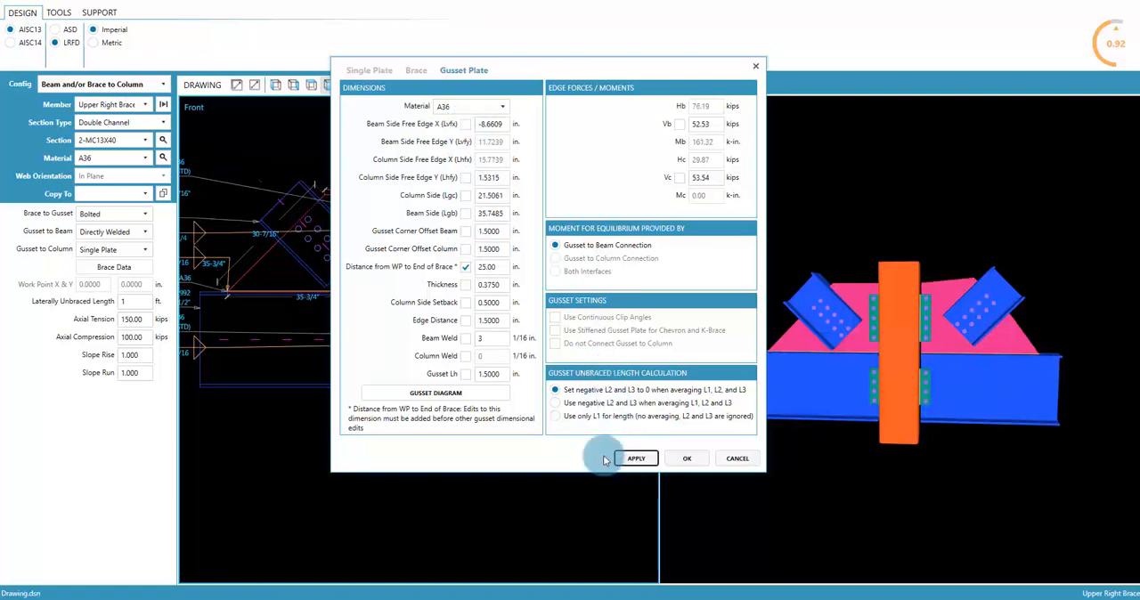
click(436, 392)
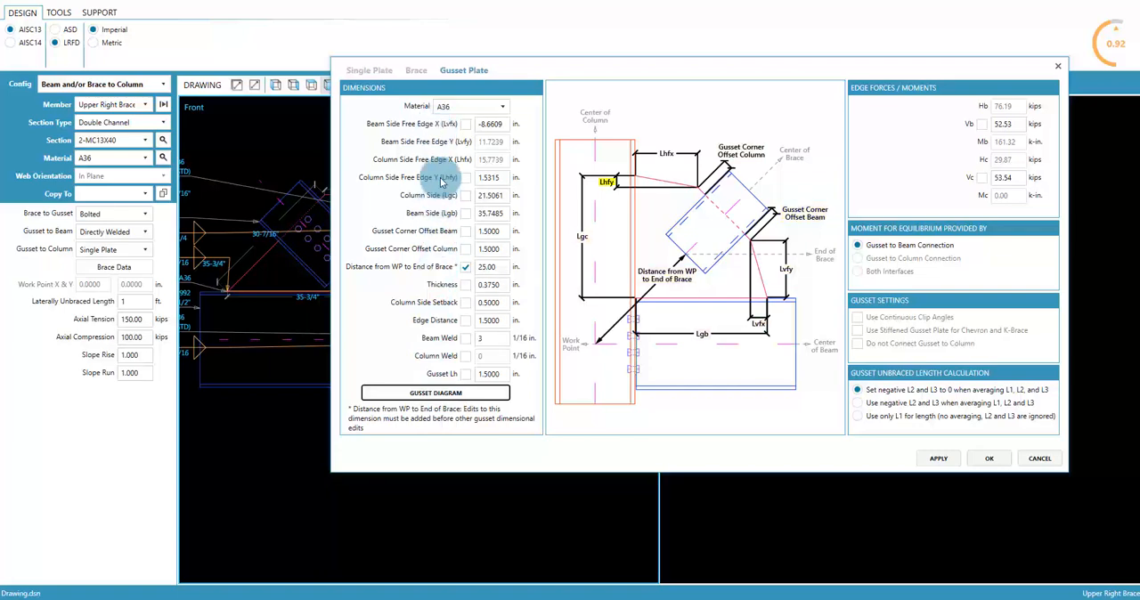
click(435, 393)
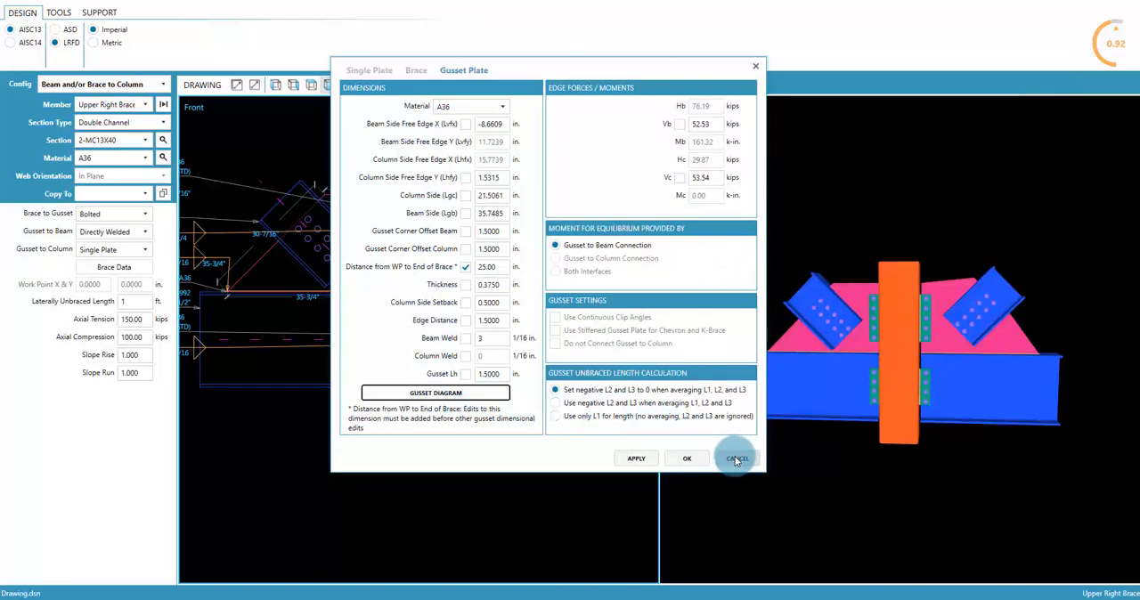
- Cancel the gusset settings and undo the right gusset's squared corners in the 3D view
click(736, 458)
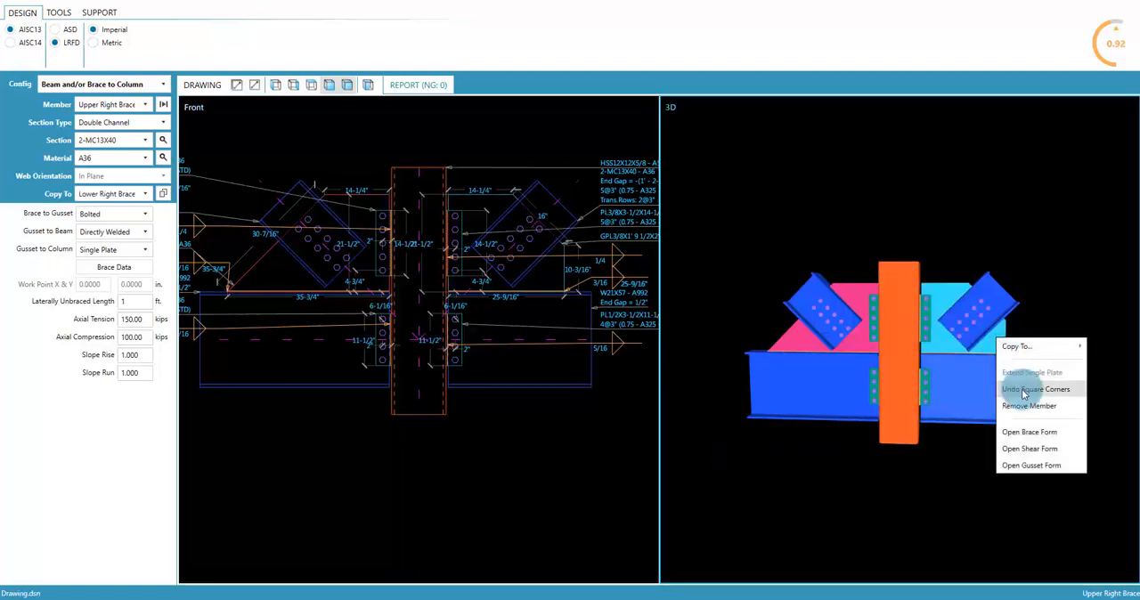
click(1035, 389)
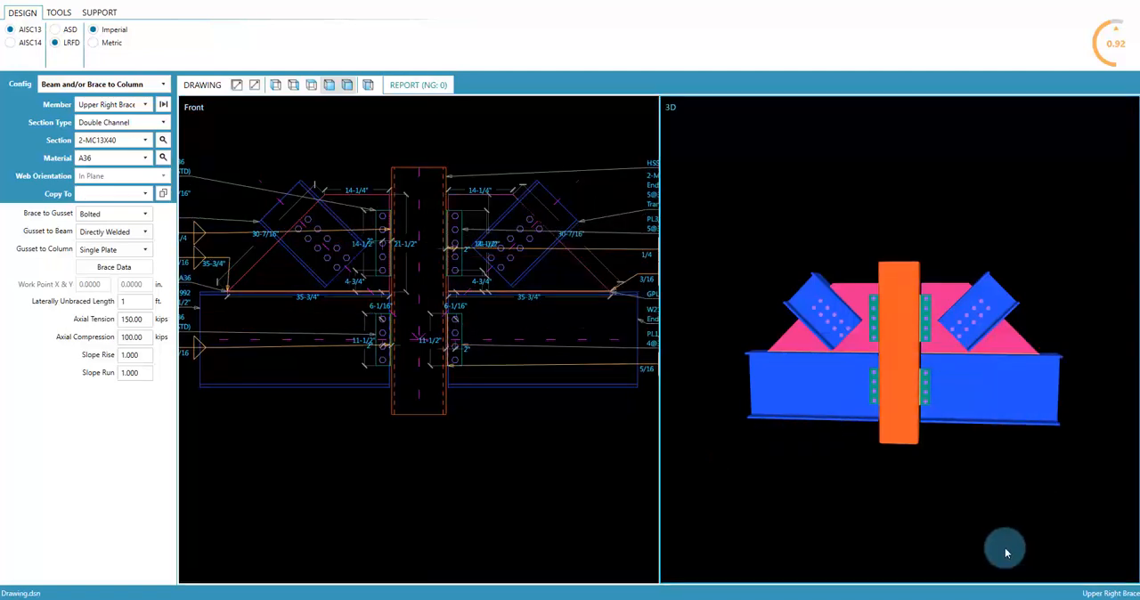